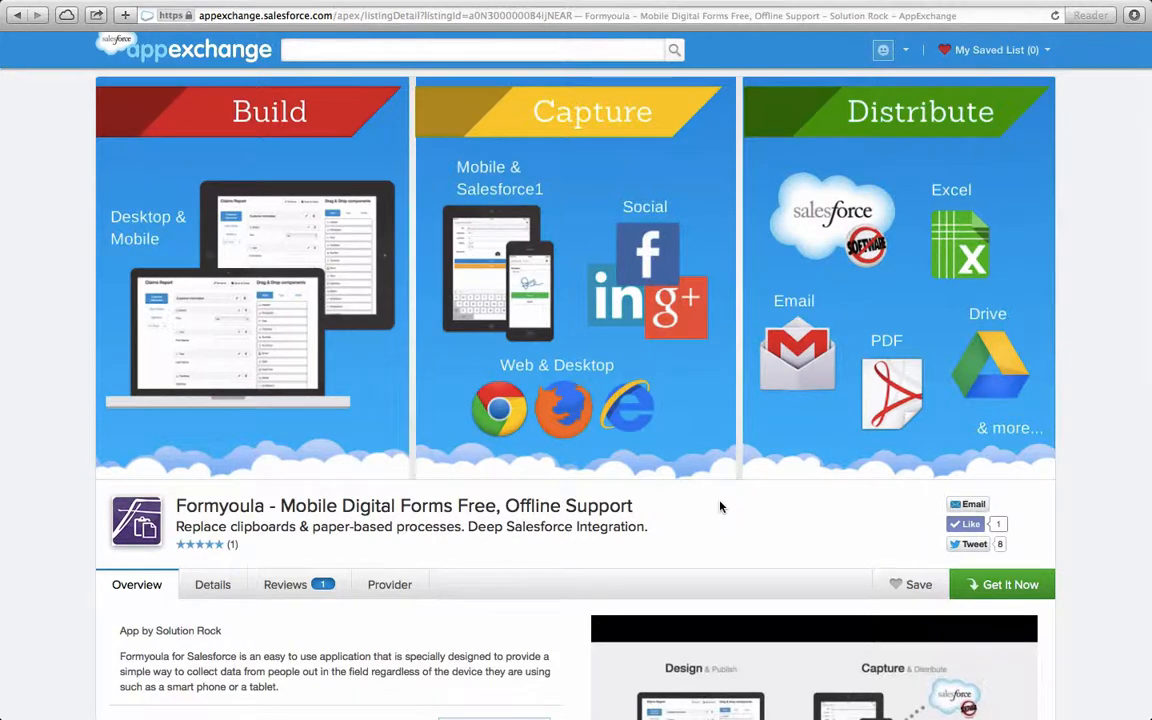
Step: Begin installing Formyoula from its AppExchange listing to reach the production-or-sandbox choice
scroll("down", 3)
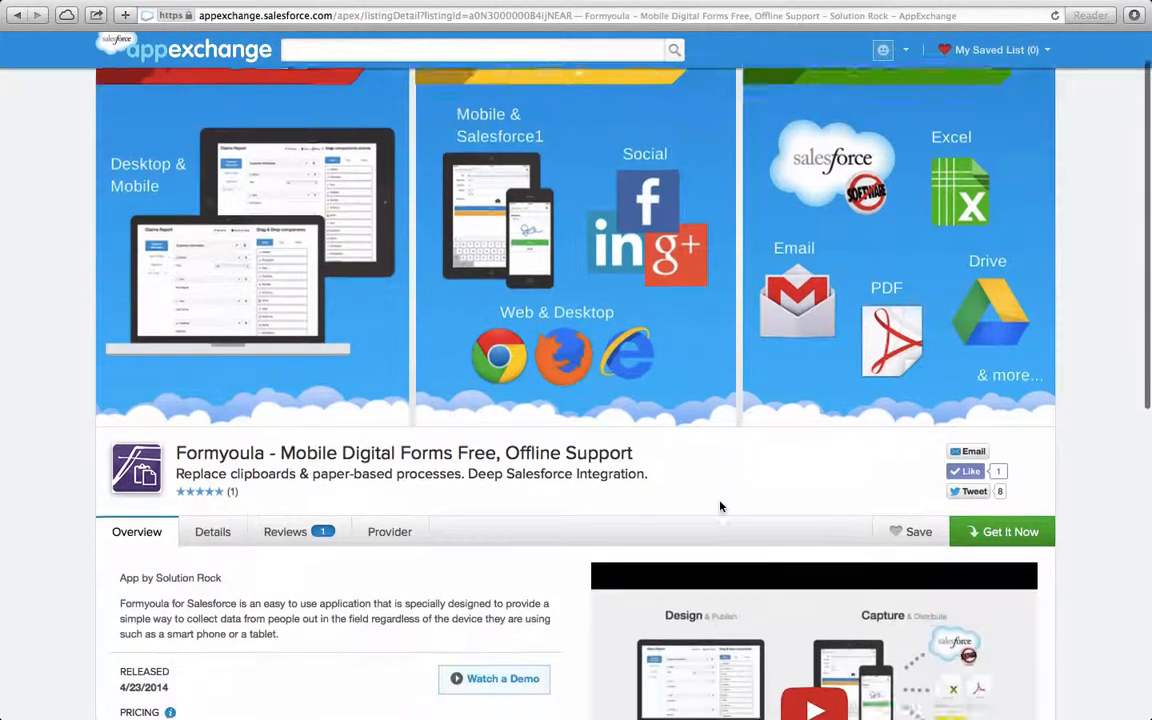
scroll("down", 3)
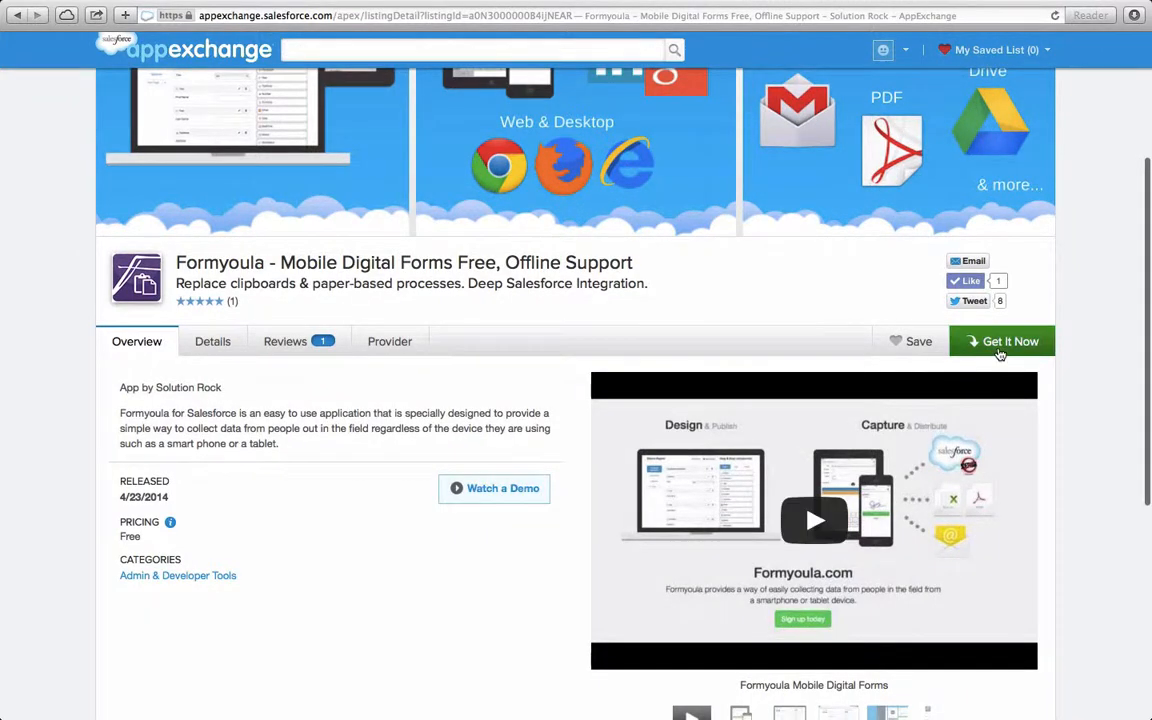
left_click(1001, 341)
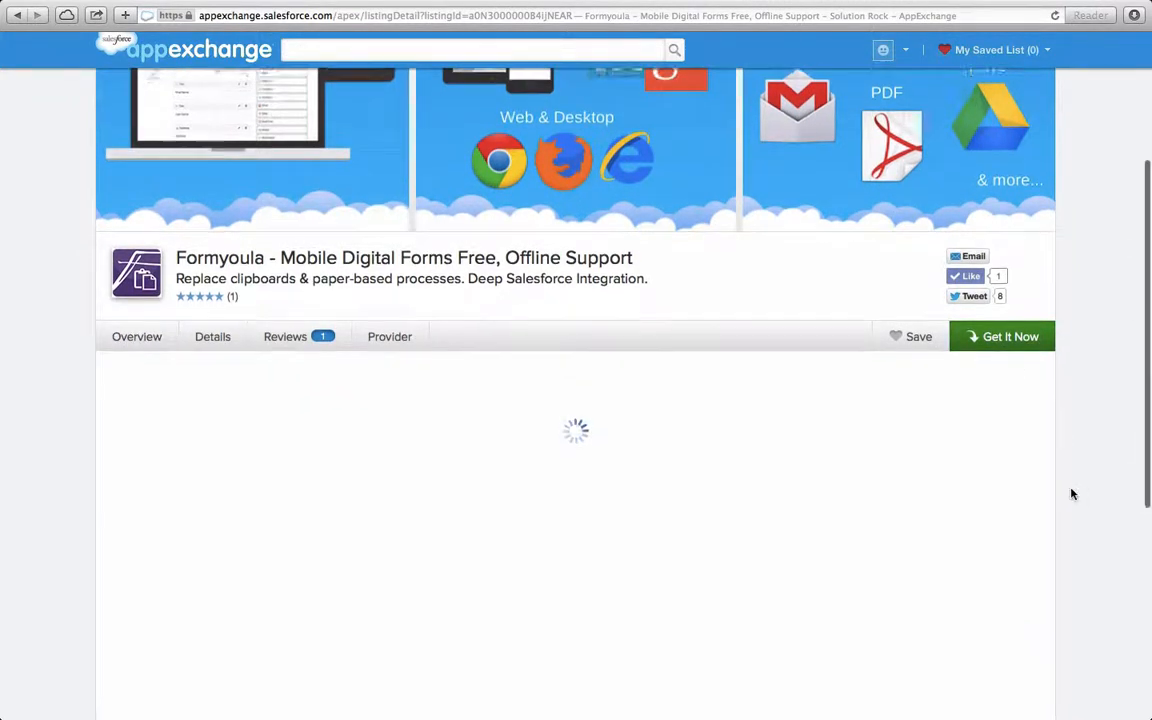
scroll("down", 3)
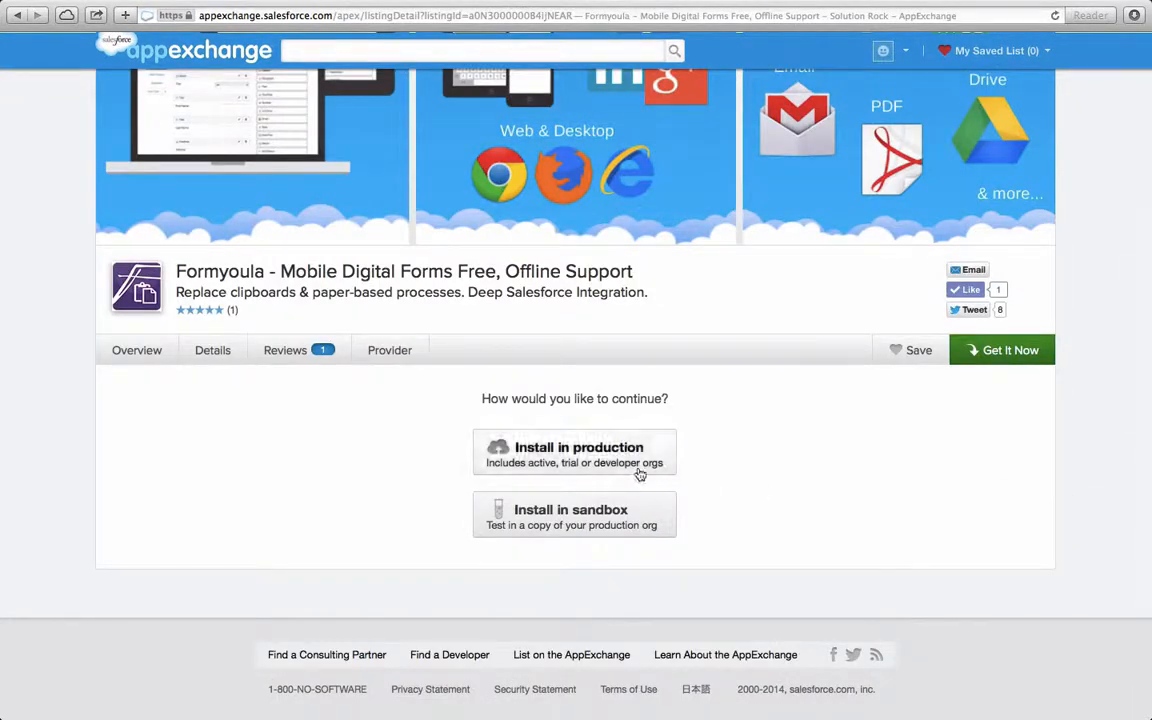
Step: Choose Install in production, agree to the terms, and confirm the Formyoula install
left_click(574, 454)
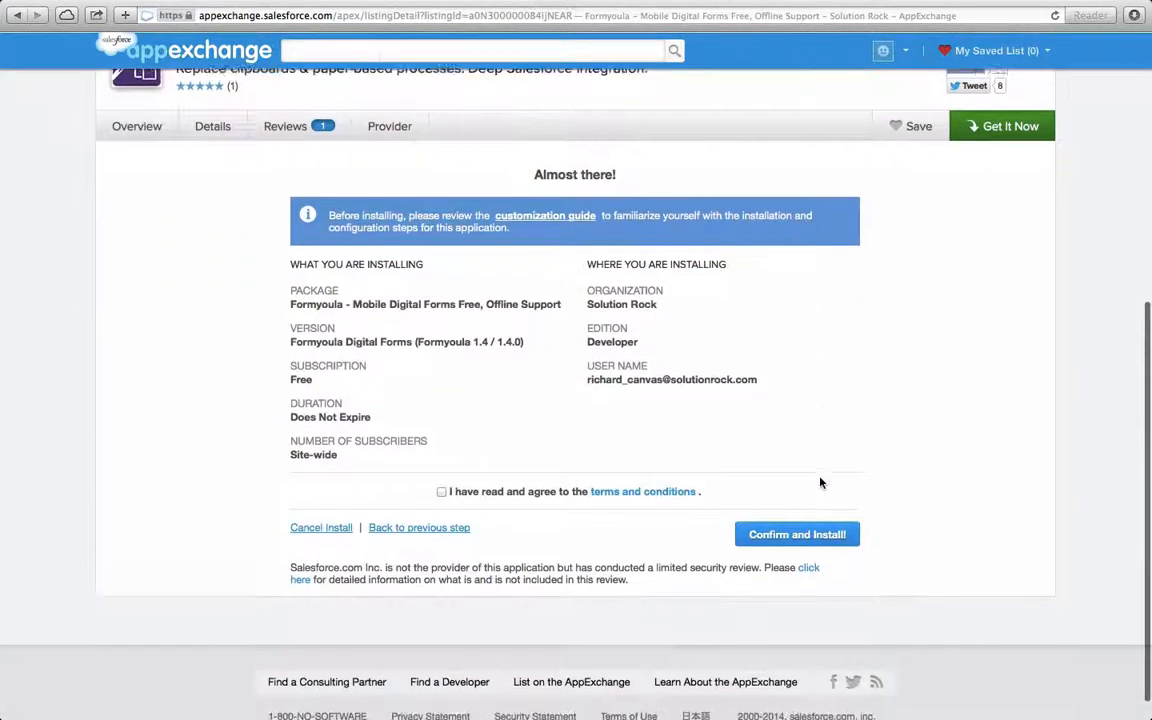
left_click(441, 486)
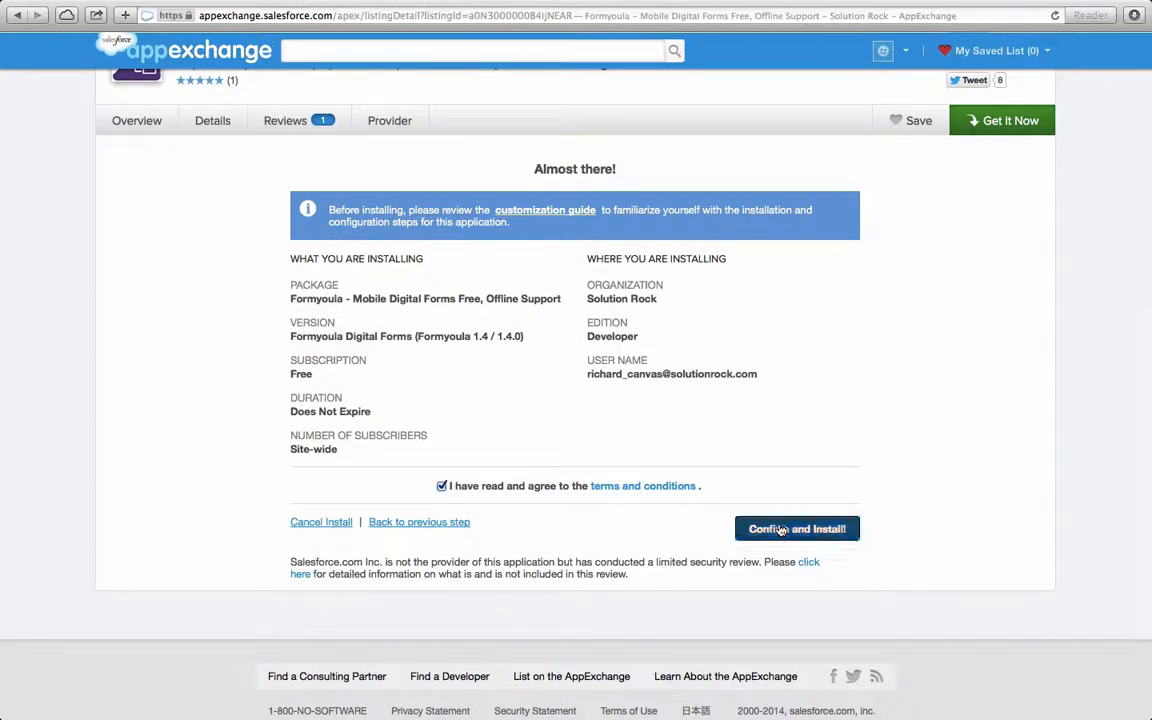
left_click(797, 528)
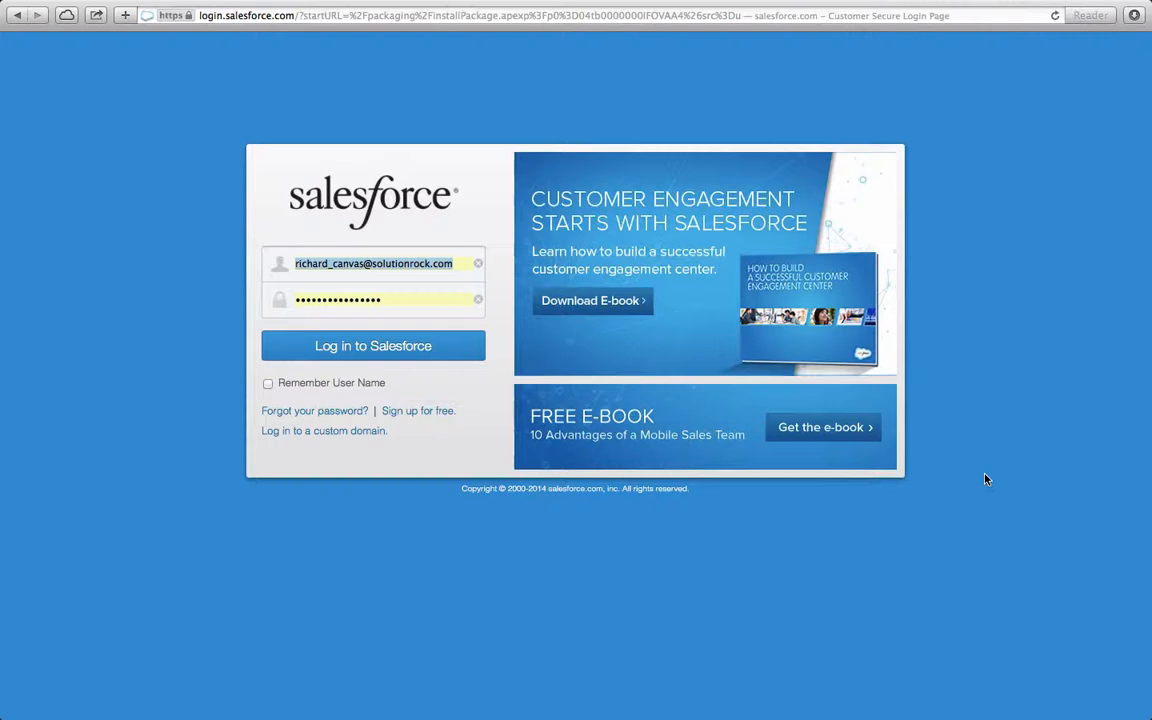
Step: Log in with the prefilled credentials to reach the Formyoula Digital Forms package details
left_click(373, 345)
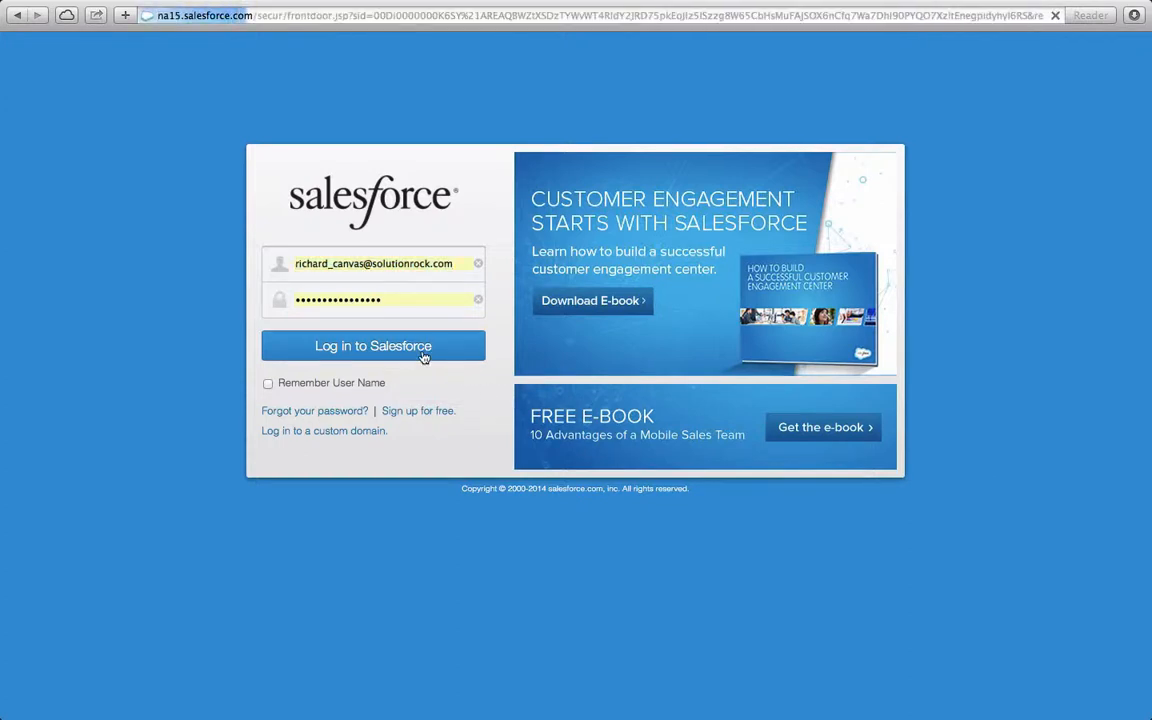
left_click(373, 345)
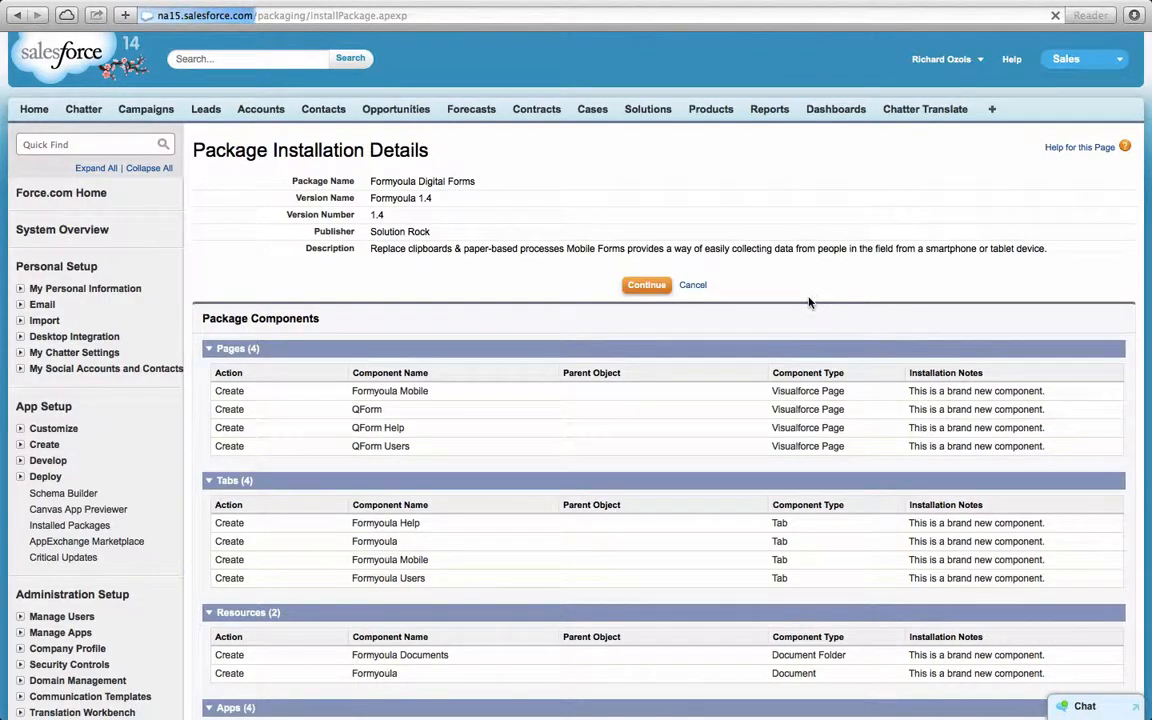
Step: Approve API access, choose 'Grant access to all users', and install Formyoula Digital Forms
left_click(646, 285)
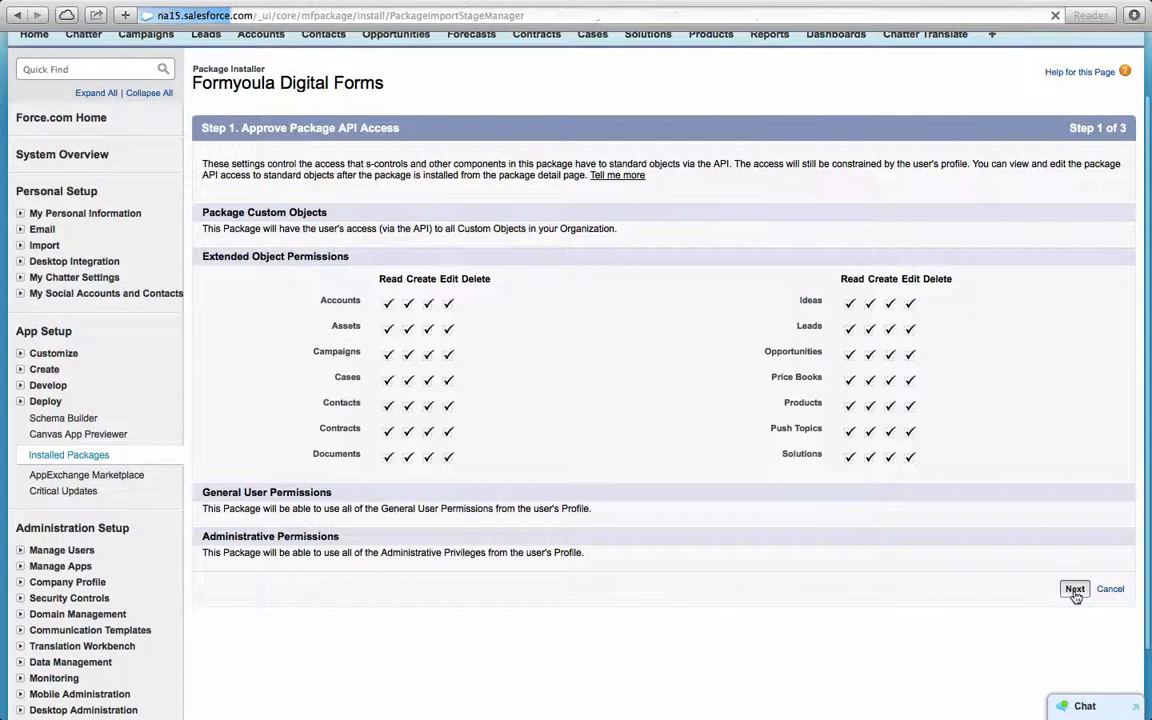
left_click(1074, 588)
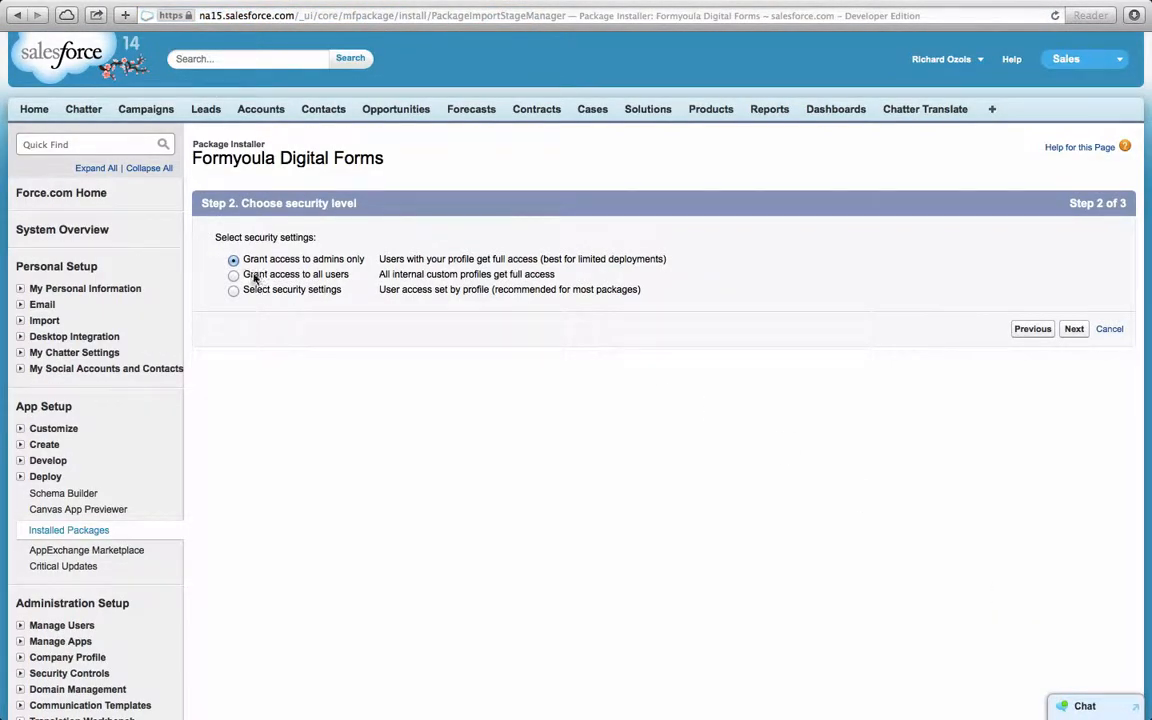
left_click(233, 274)
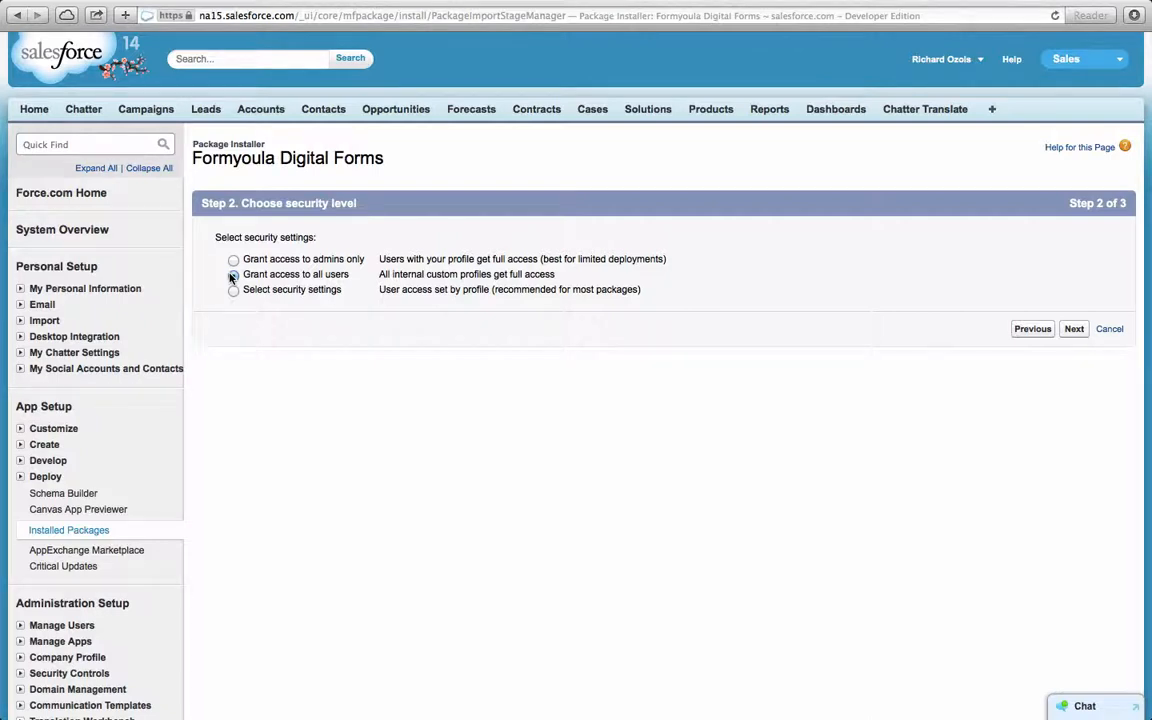
left_click(233, 274)
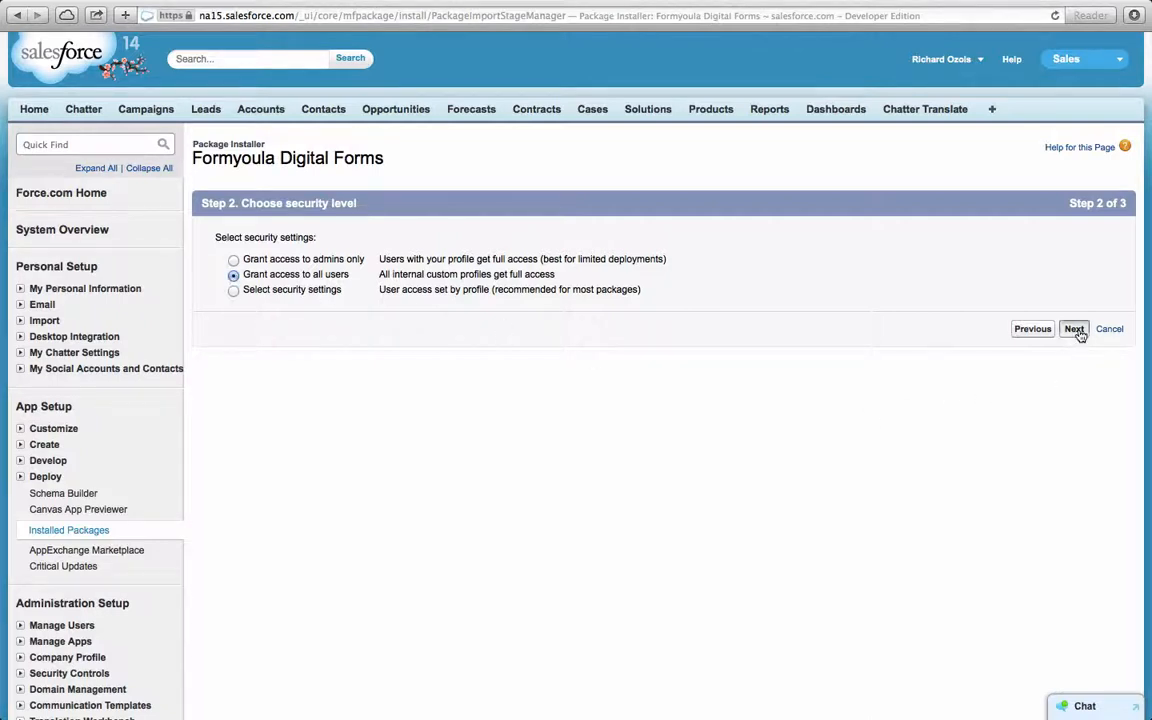
left_click(1074, 328)
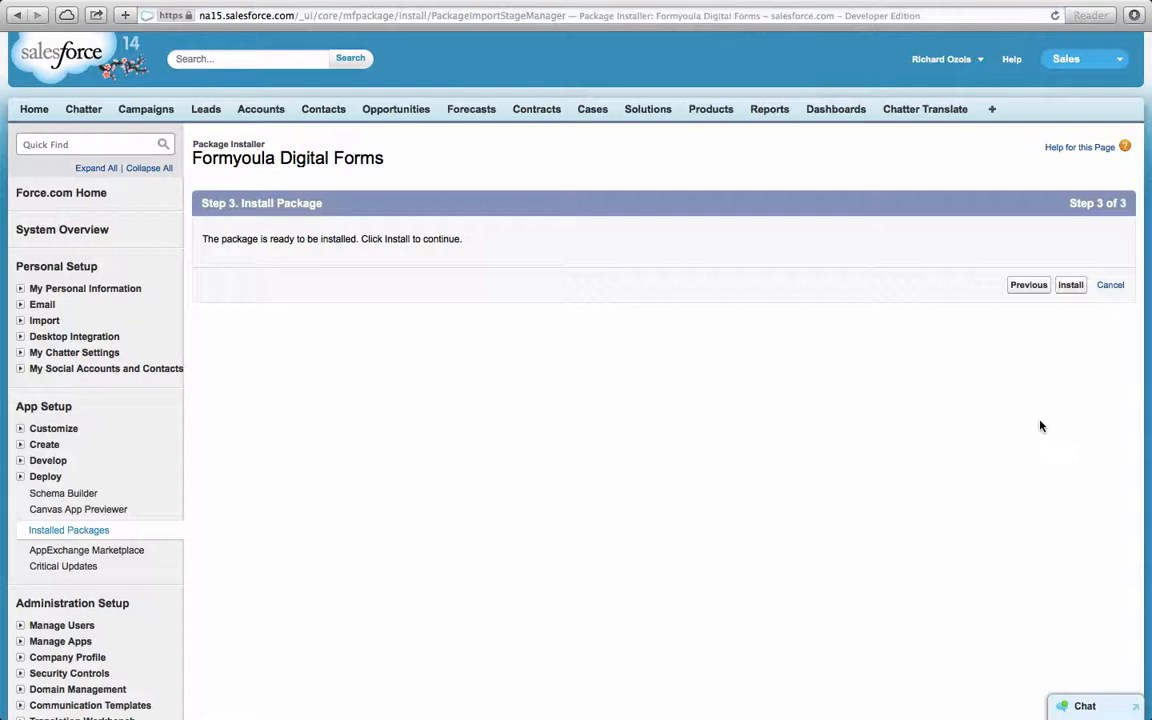
left_click(1070, 285)
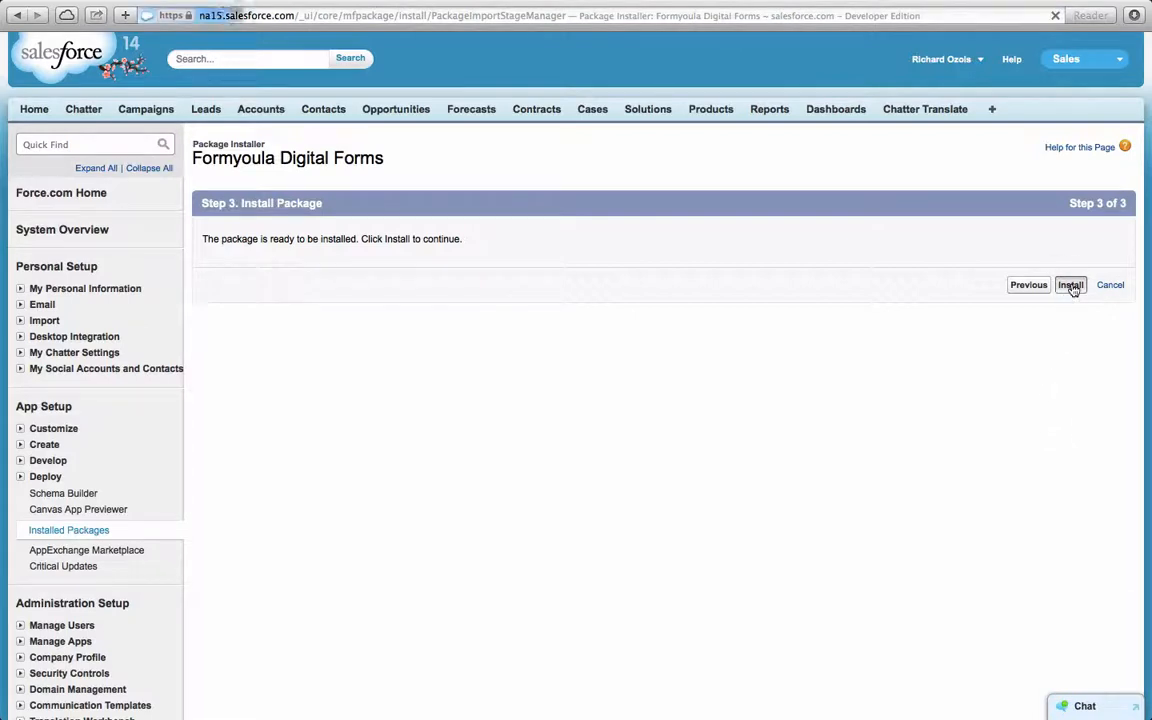
mouse_move(1043, 331)
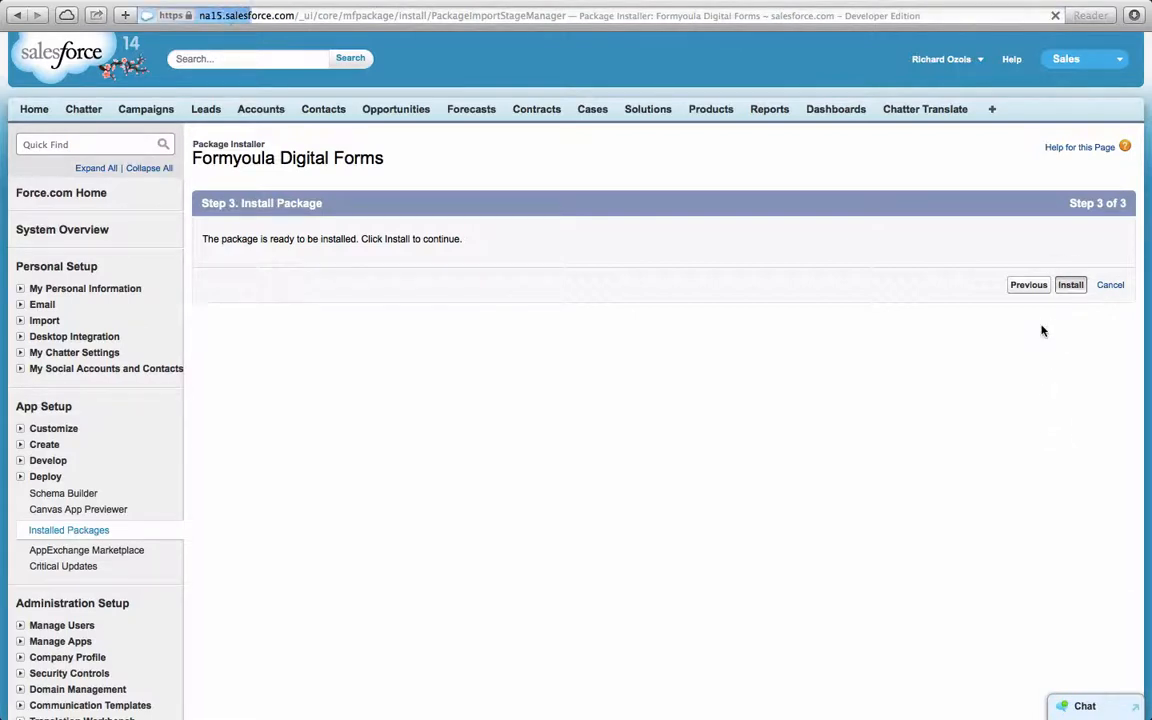
left_click(1070, 285)
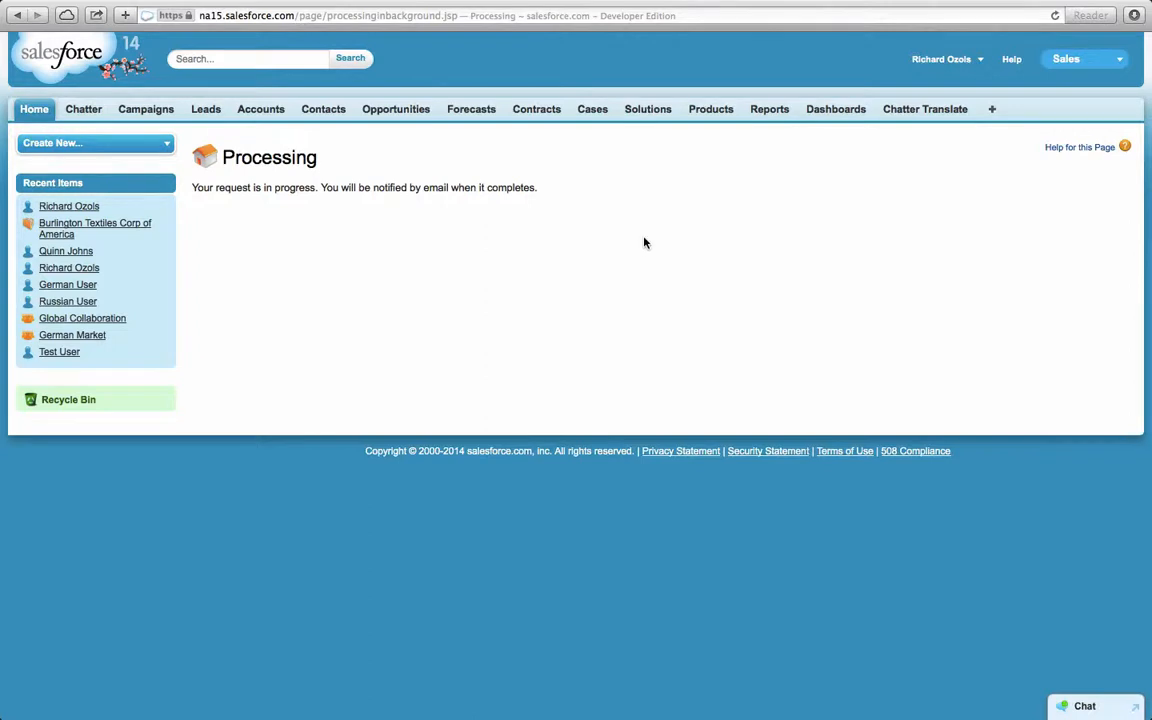
Step: Switch to the Formyoula app and load its Formyoula tab, showing the admin-approved error
left_click(1084, 58)
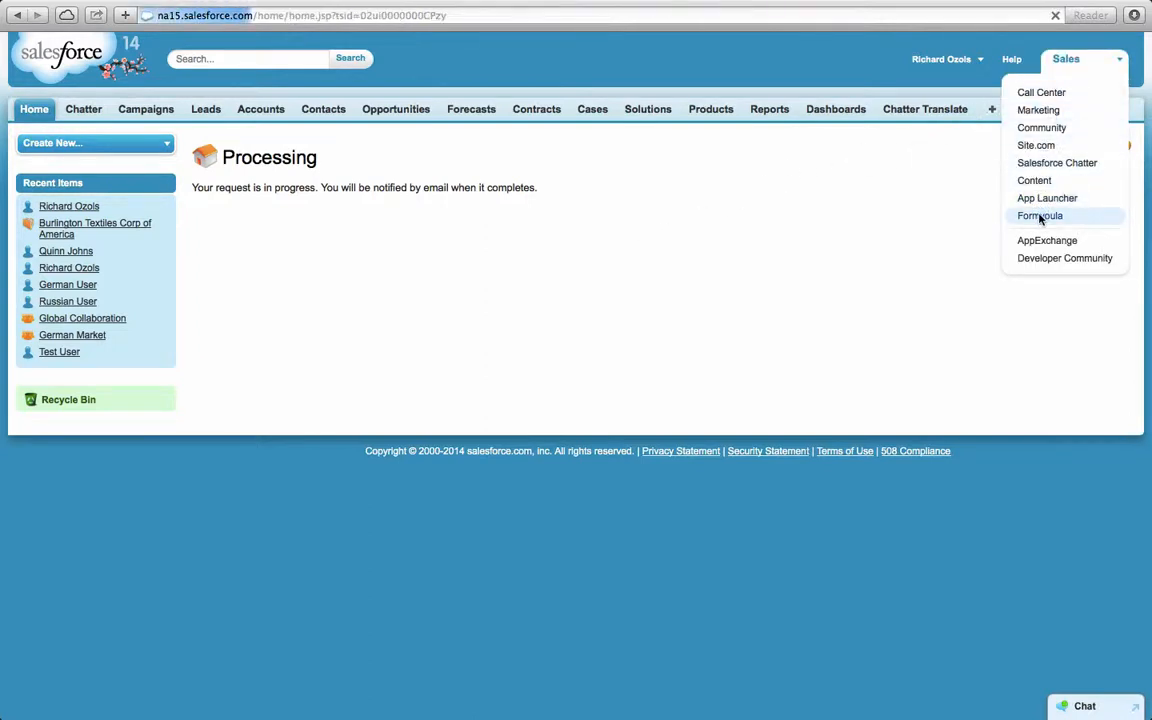
left_click(1040, 215)
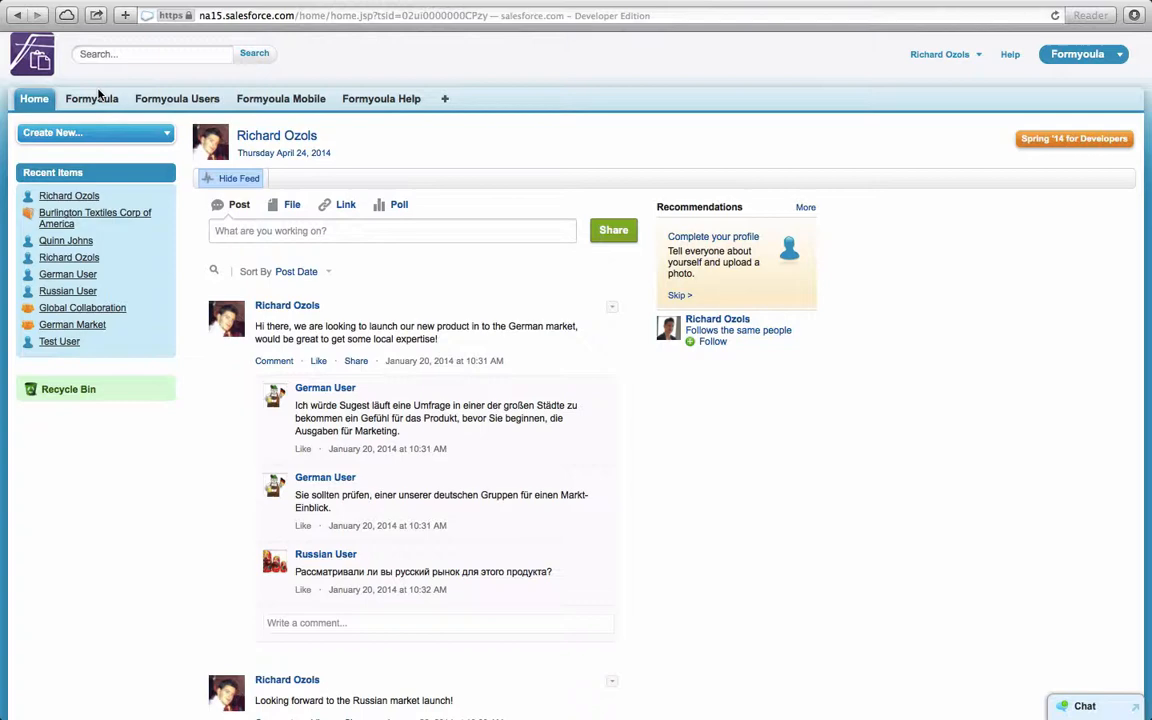
left_click(92, 98)
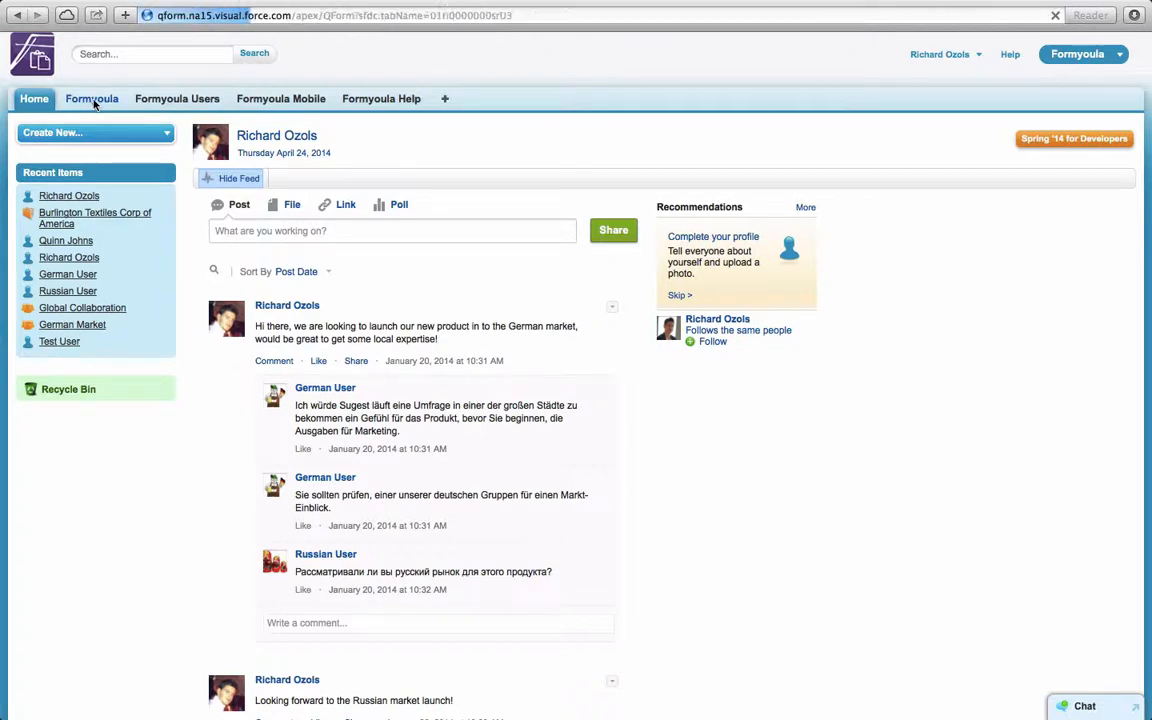
left_click(92, 98)
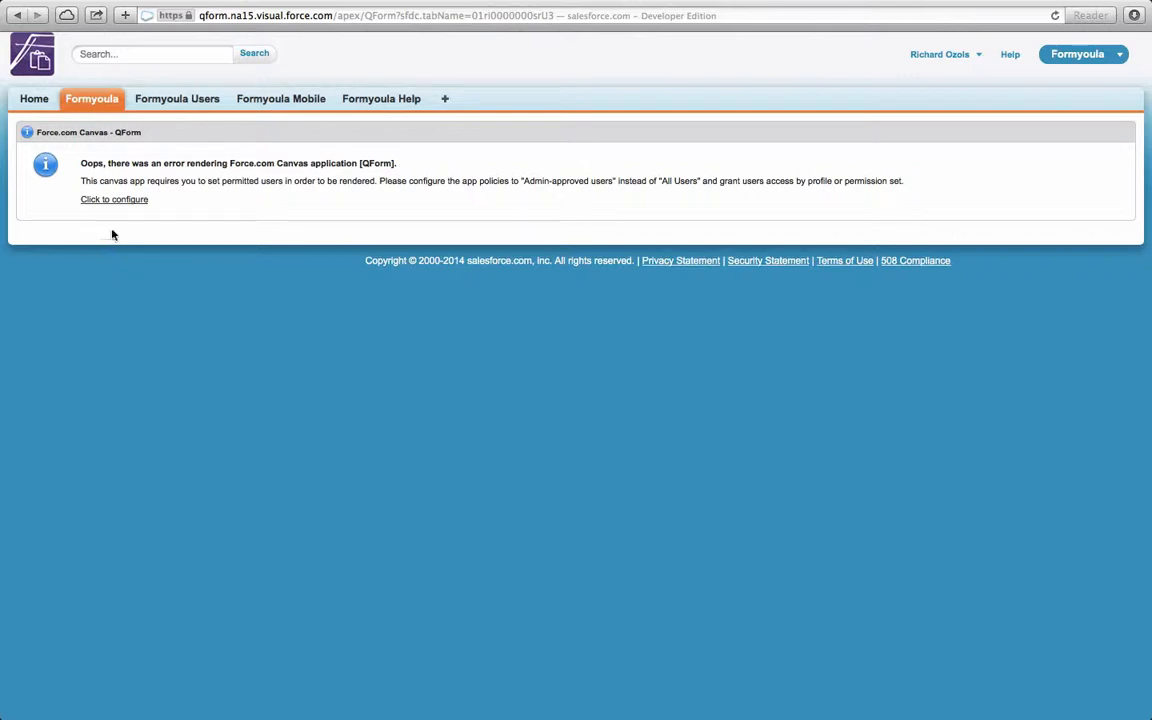
Step: Set the connected app's Permitted Users to 'Admin approved users are pre-authorized' and save
left_click(114, 199)
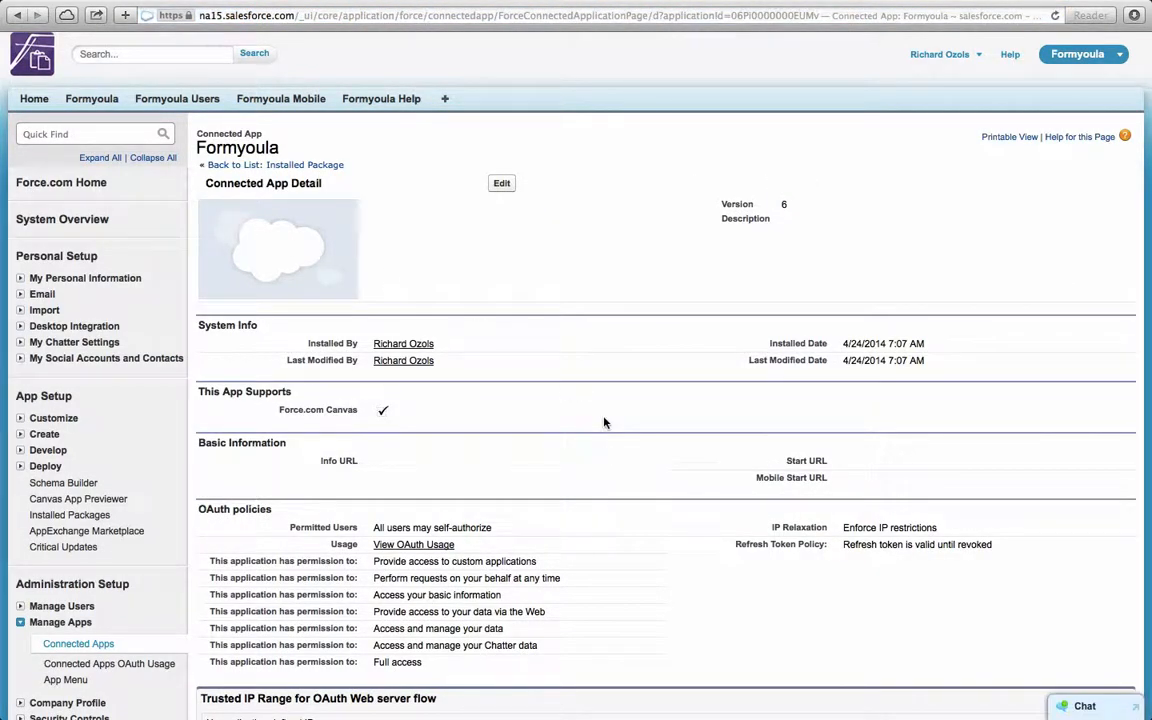
left_click(501, 183)
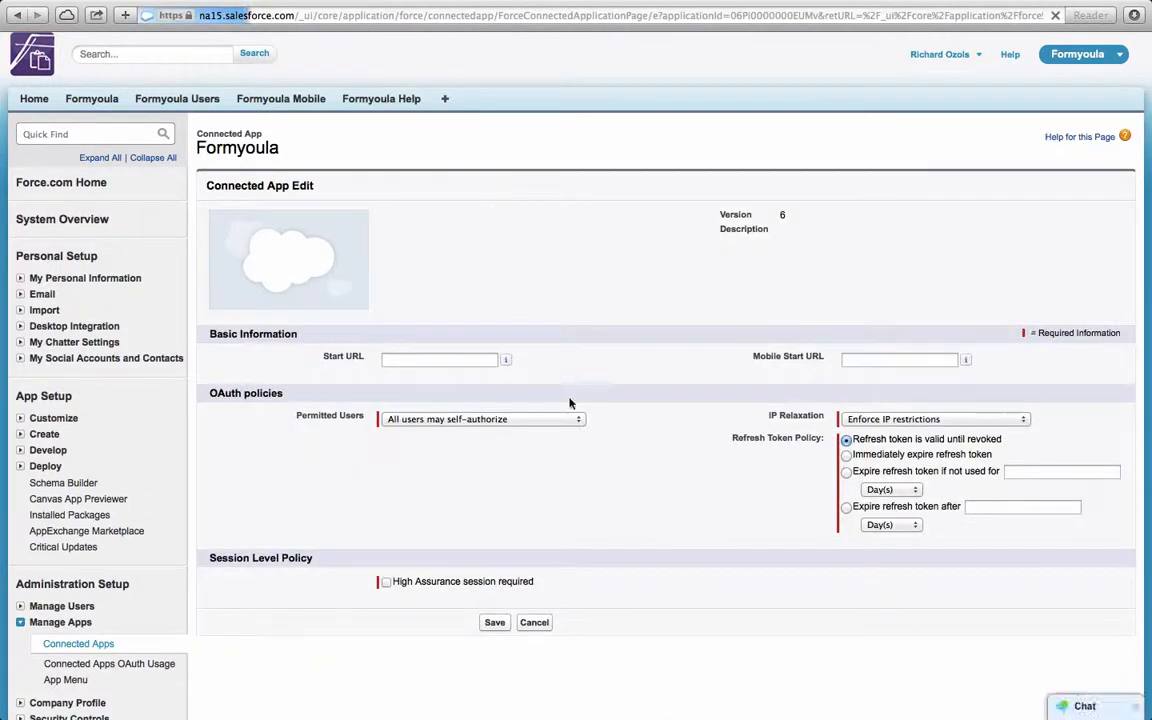
left_click(483, 419)
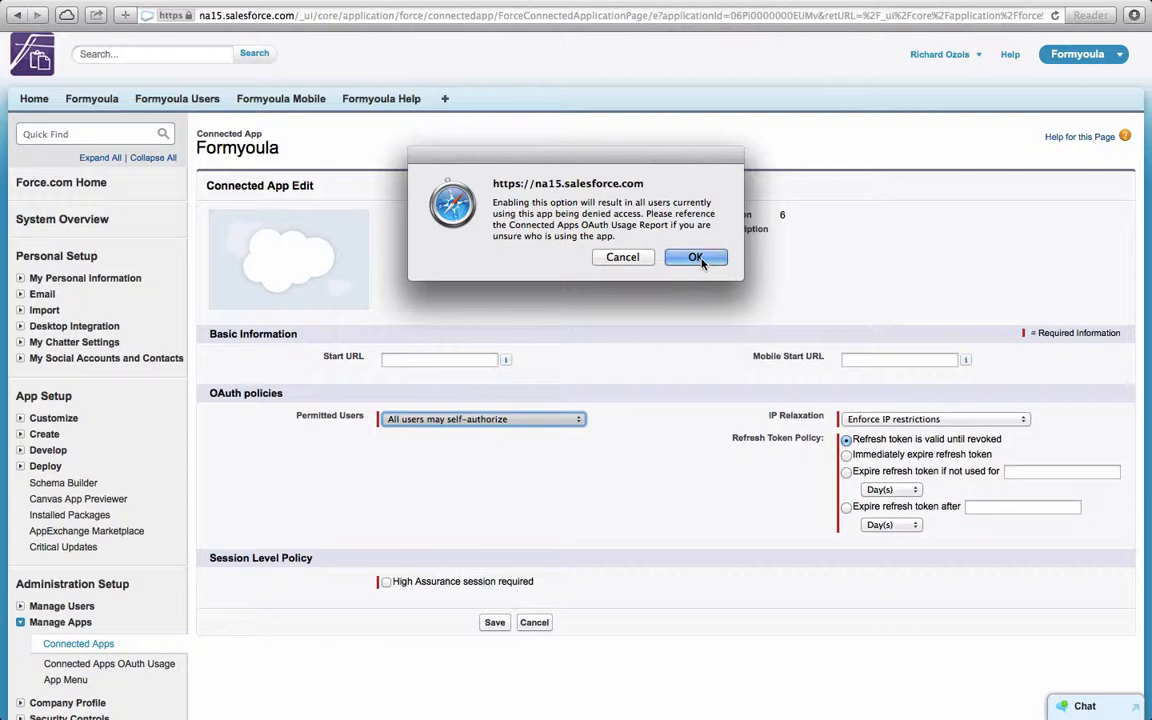
left_click(696, 257)
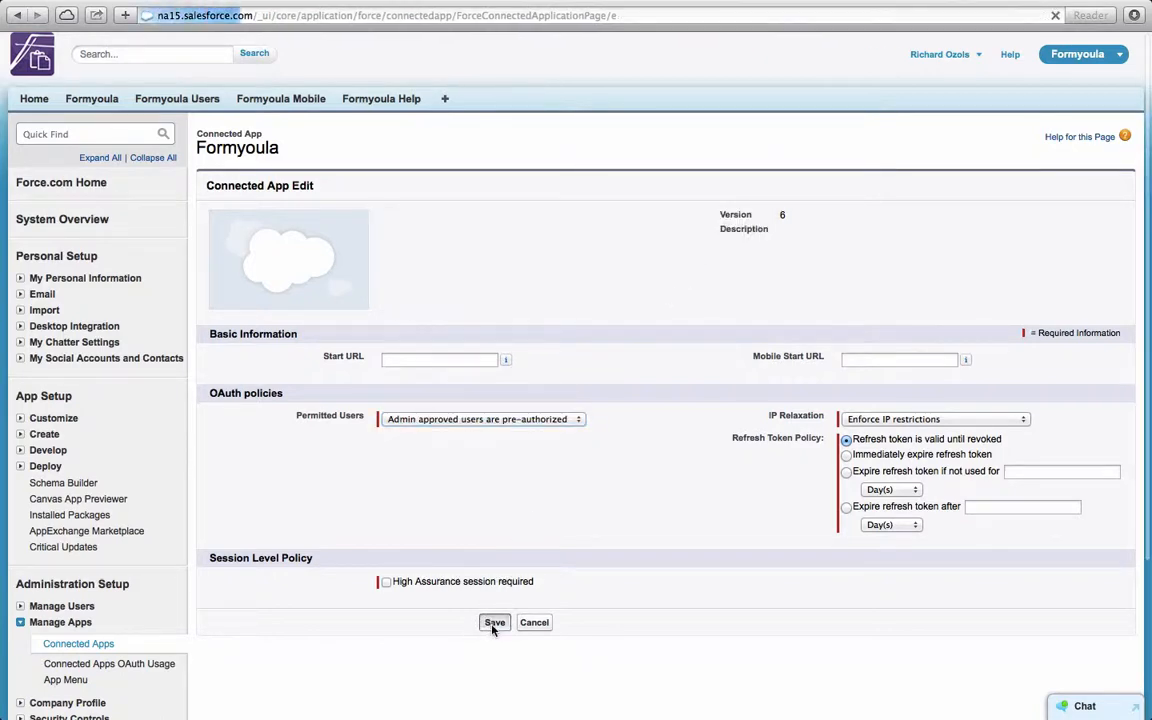
left_click(494, 622)
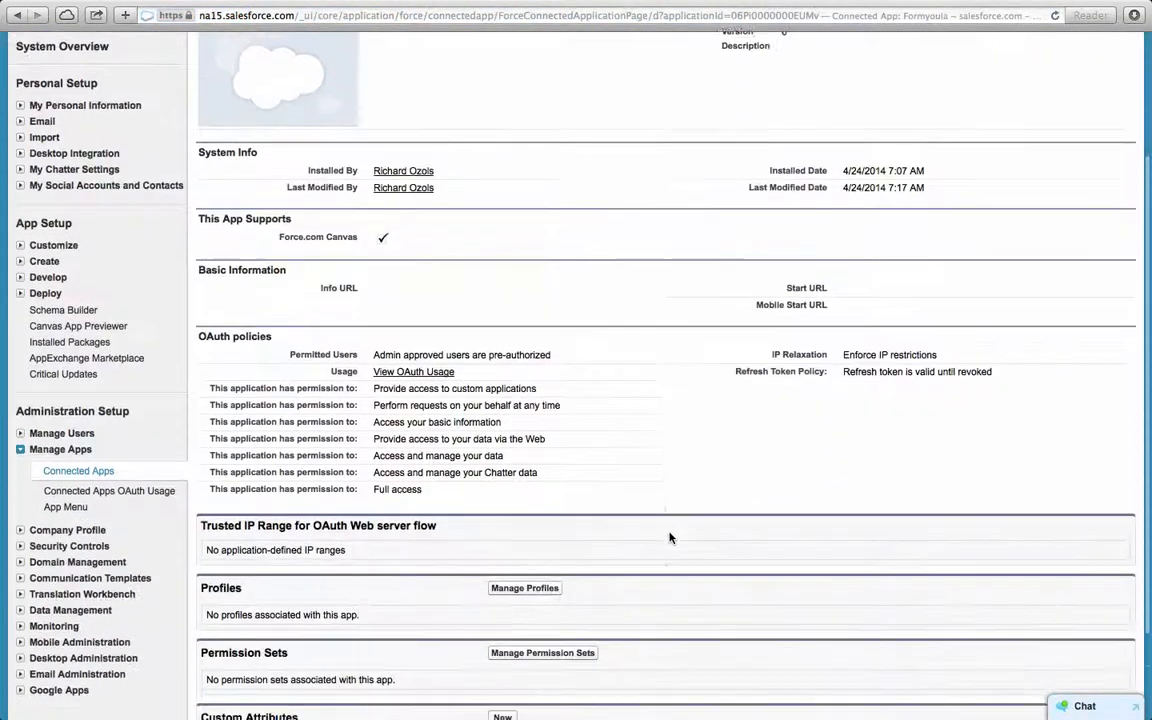
Step: Assign System Administrator, Standard User and Standard Platform User profiles to the Formyoula connected app
scroll("down", 3)
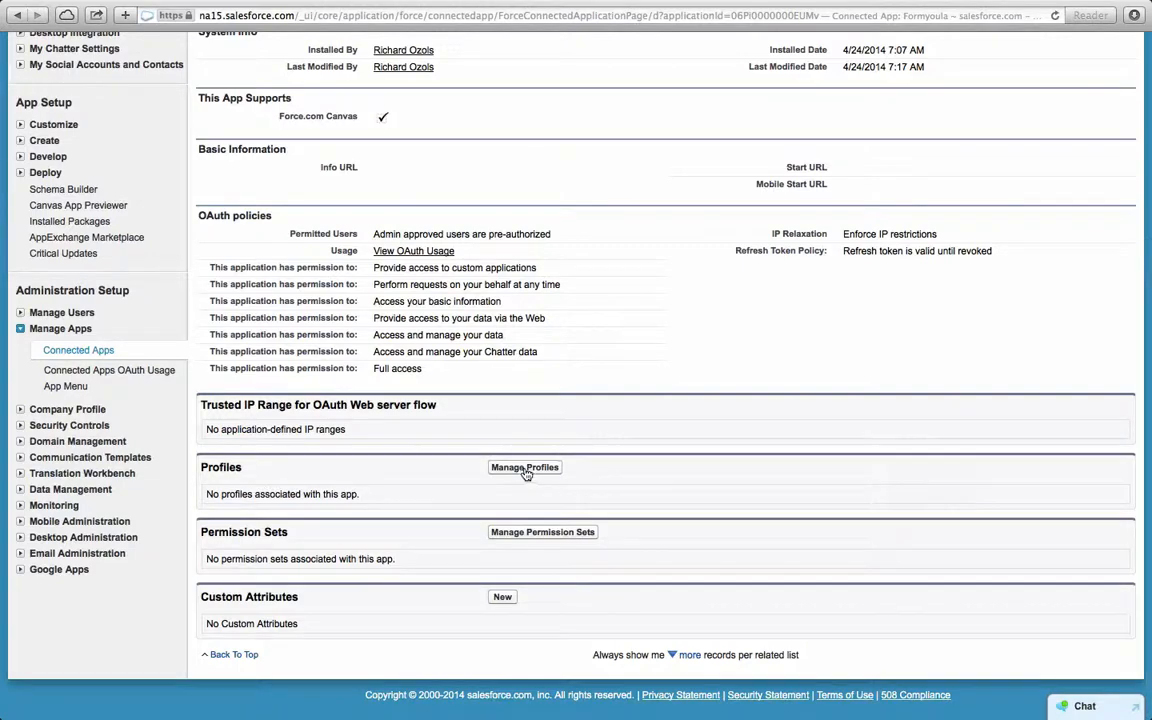
left_click(524, 467)
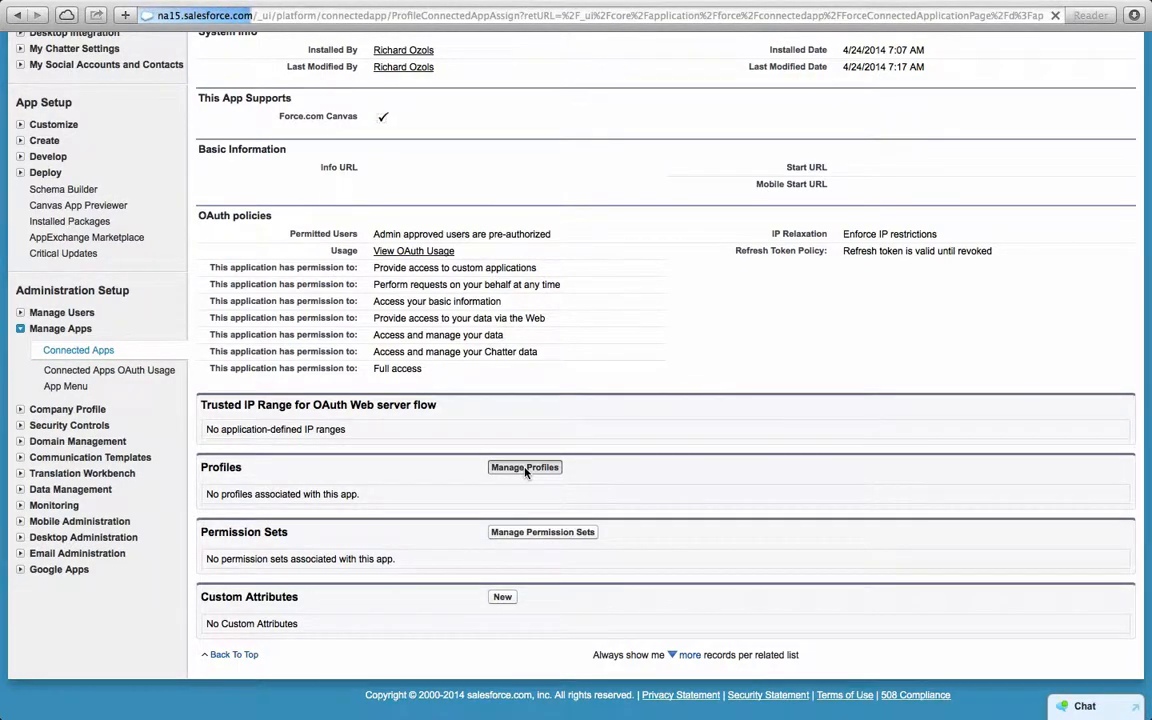
left_click(524, 467)
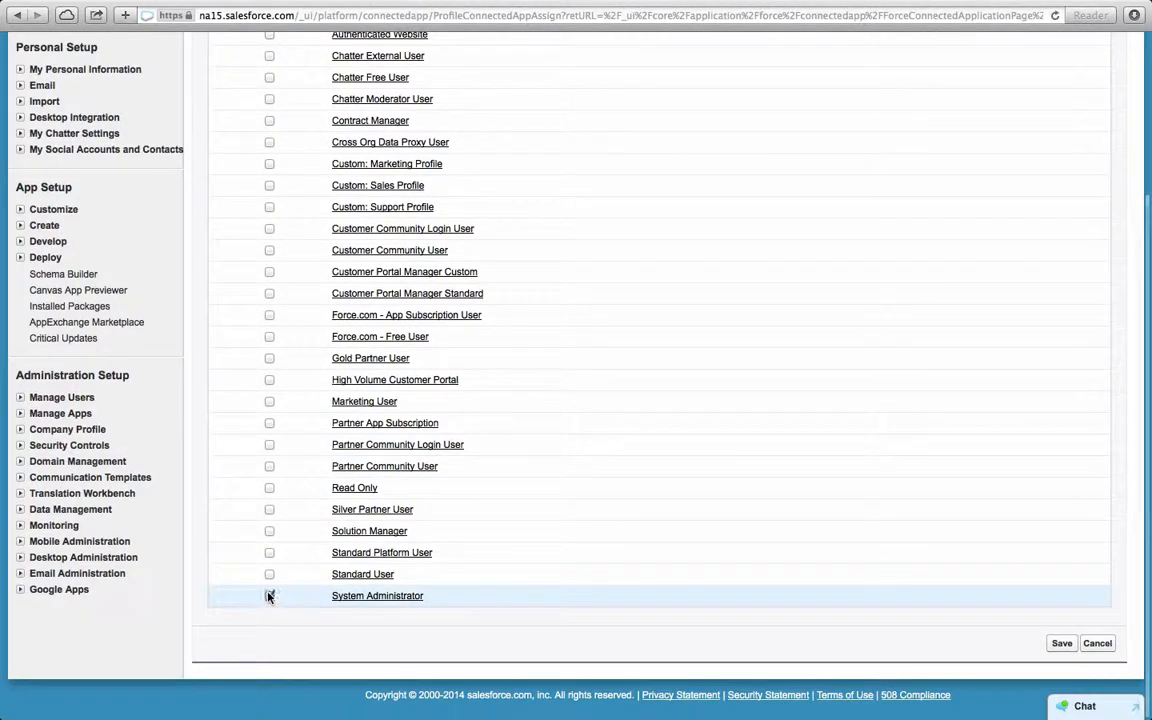
left_click(269, 595)
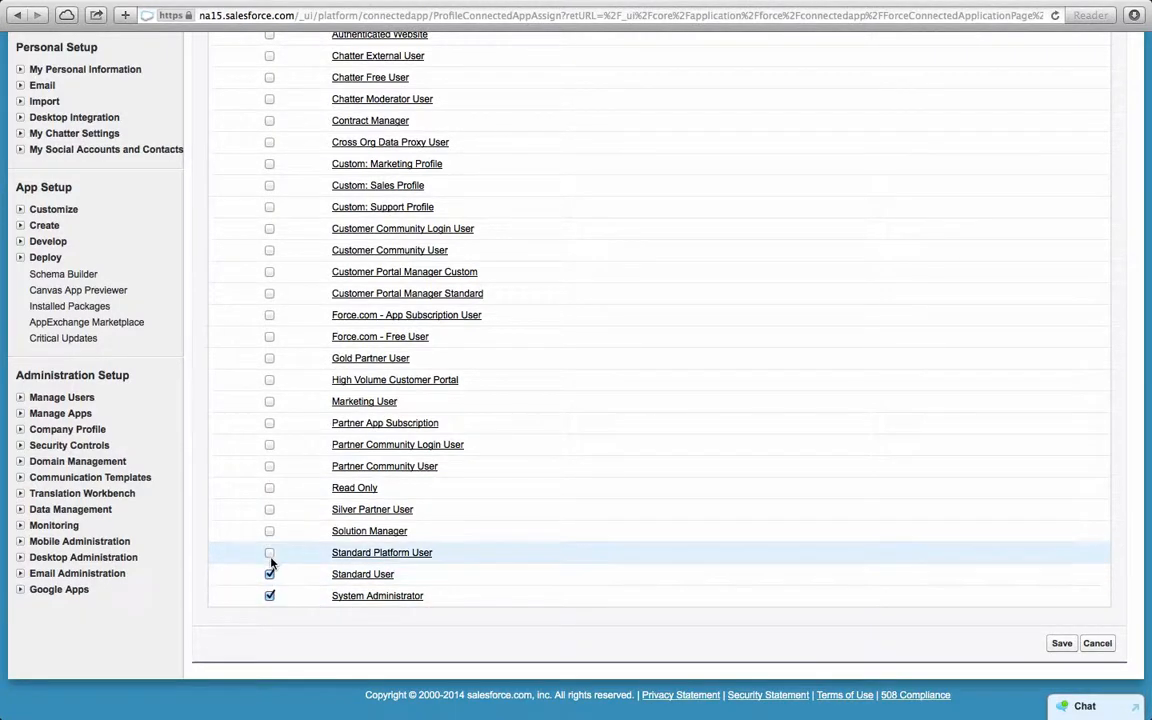
left_click(269, 552)
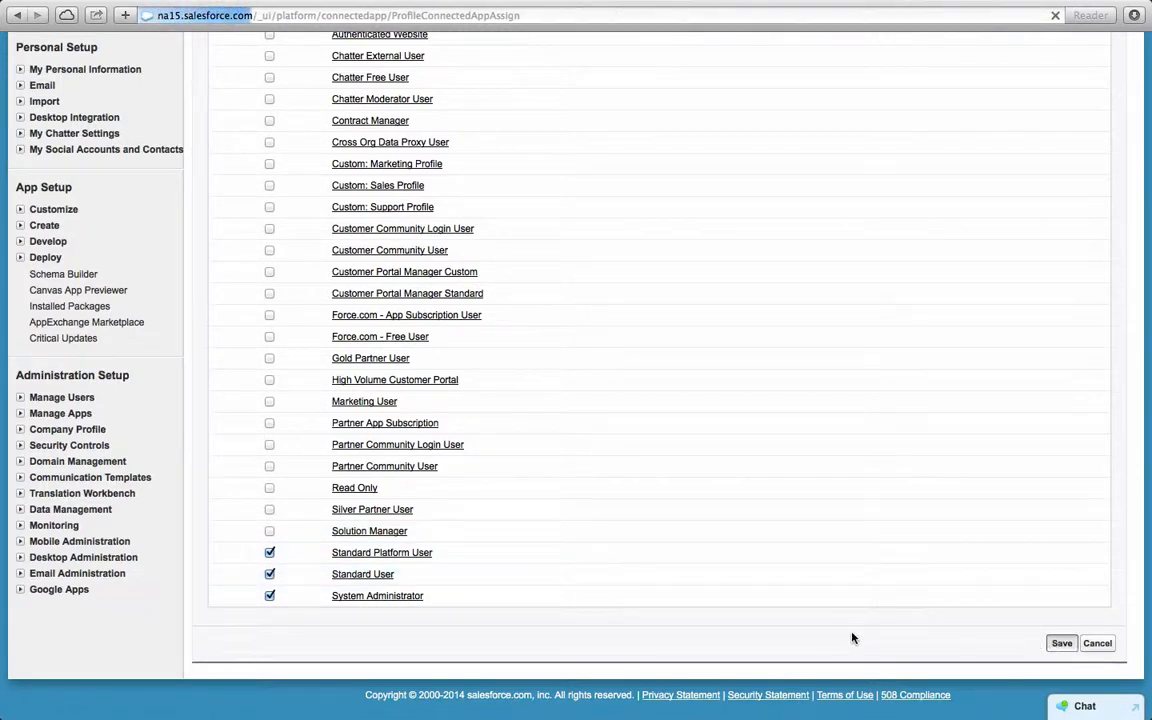
left_click(1061, 643)
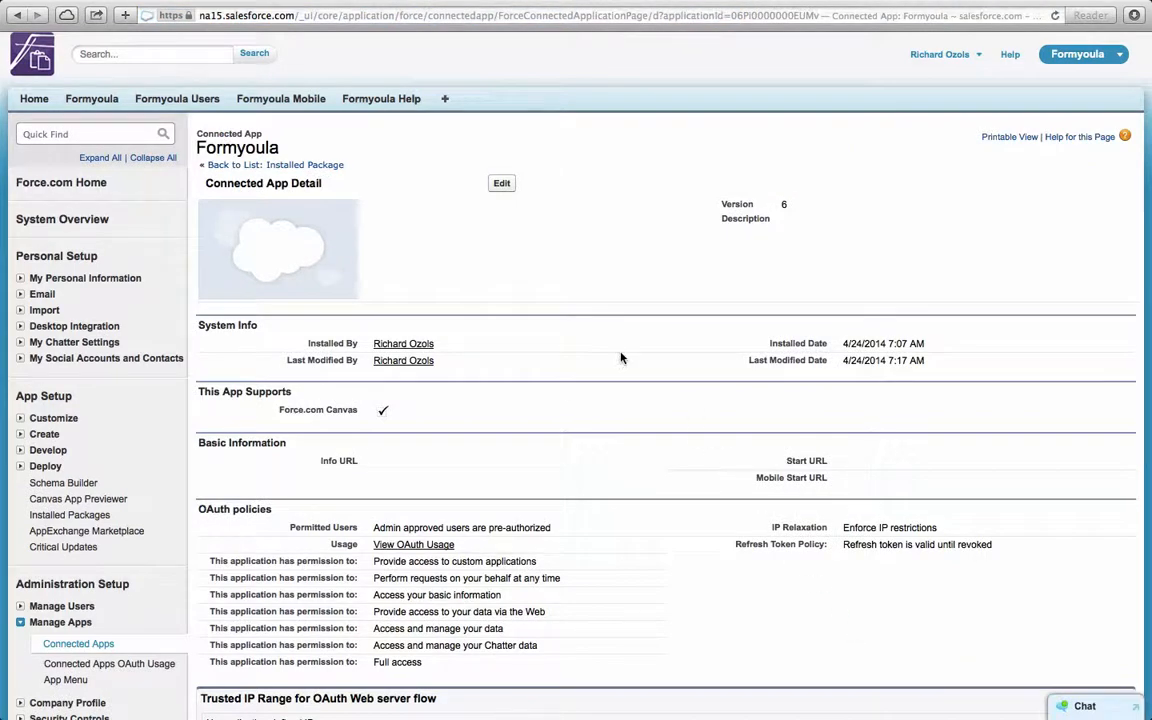
Step: View the Formyoula tab's list of two forms, then go to Formyoula Users
left_click(91, 98)
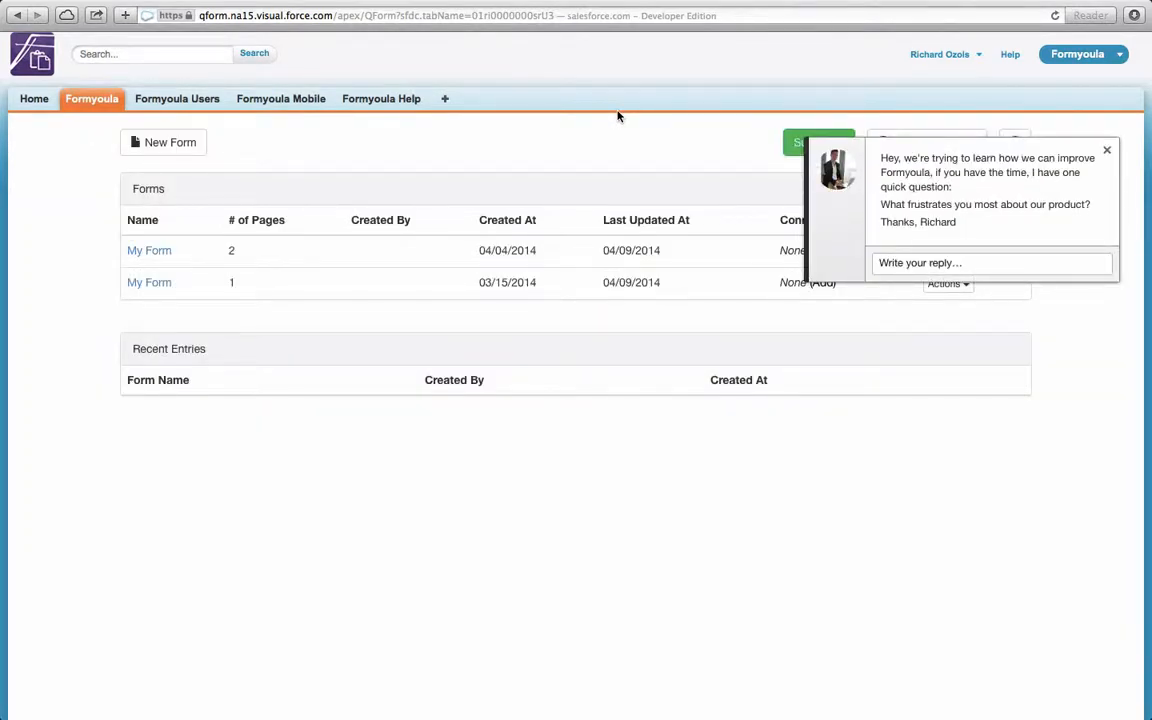
mouse_move(464, 110)
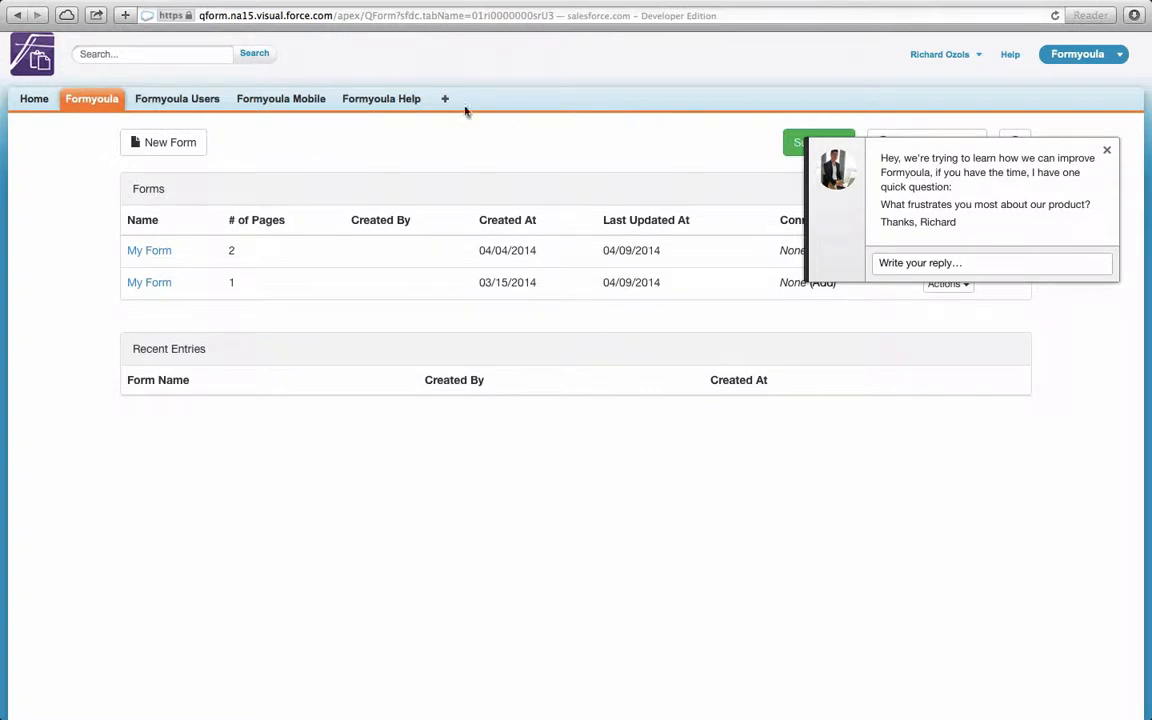
left_click(177, 98)
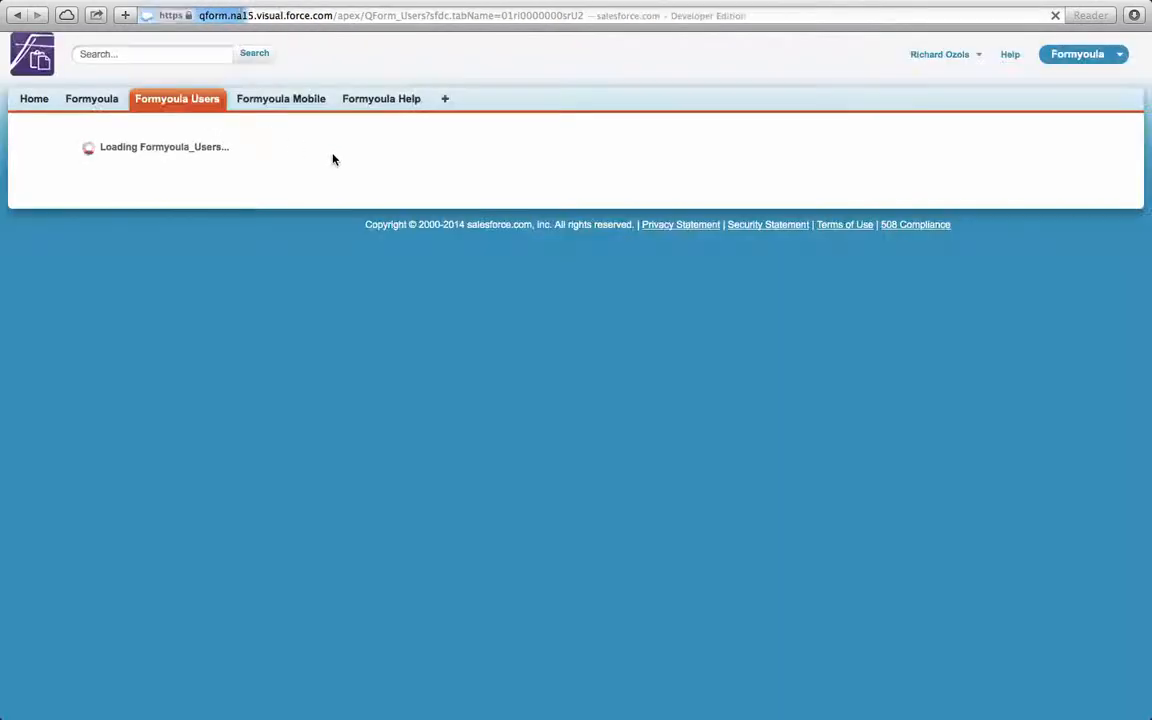